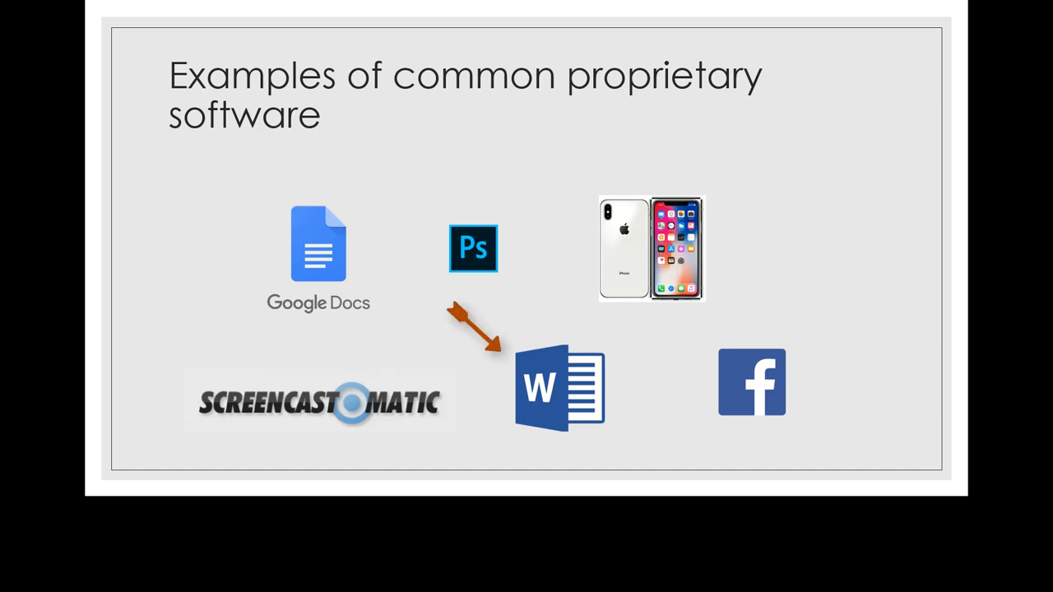
- Play the arrow animation from Word to Facebook and advance to the next slideshow step
click(478, 325)
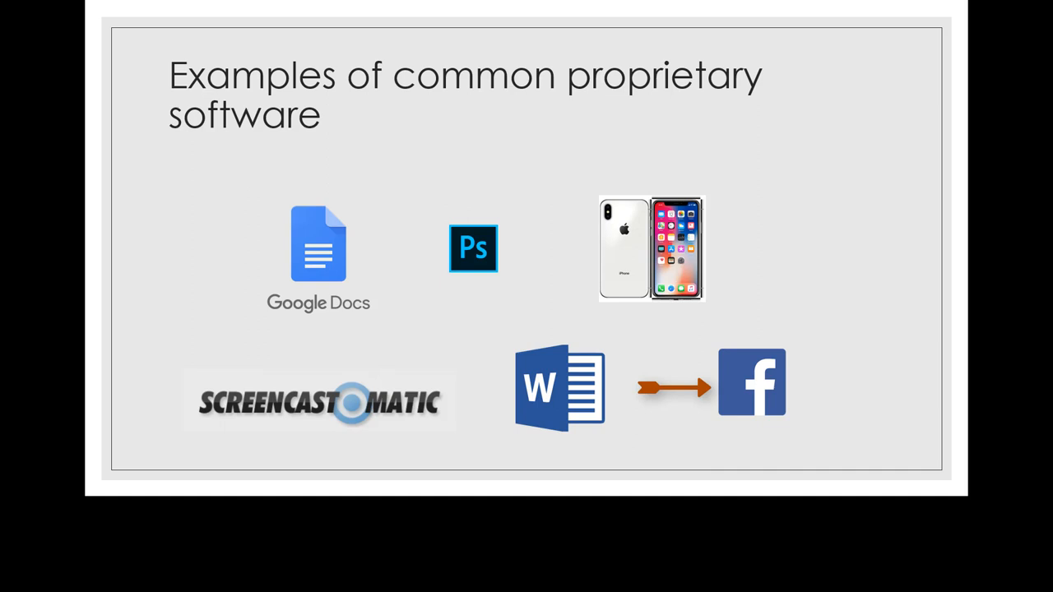
click(752, 381)
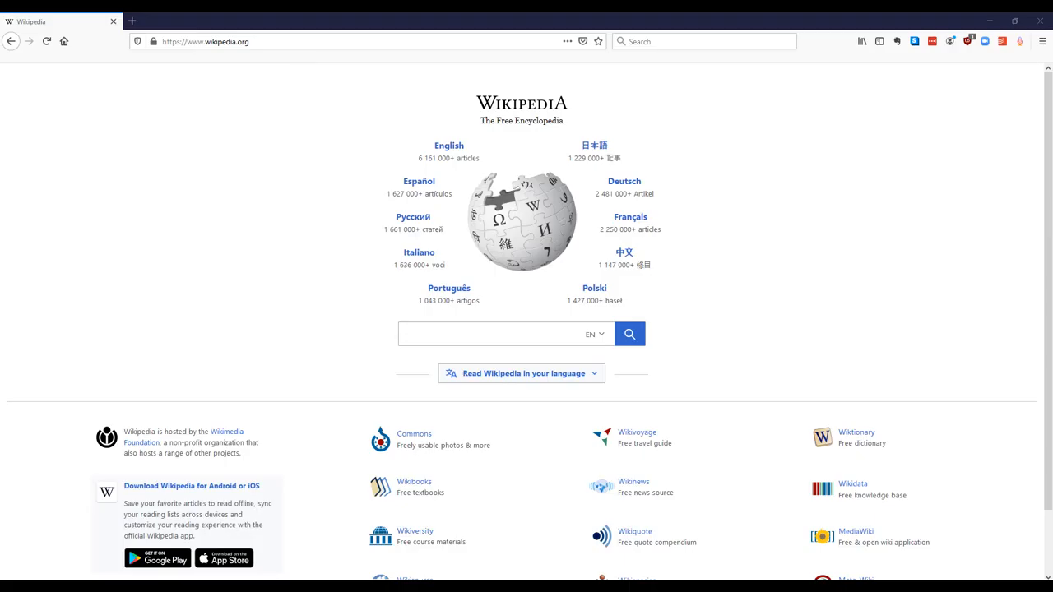
mouse_move(997, 201)
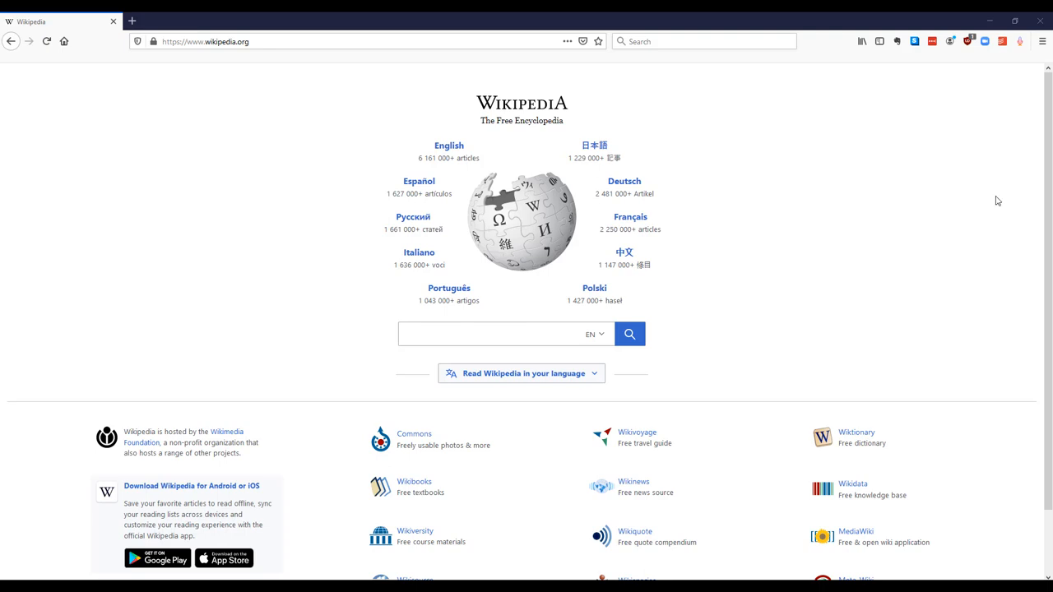
- Search Wikipedia for 'Firefox' and open the Firefox web browser article from the suggestions
click(494, 334)
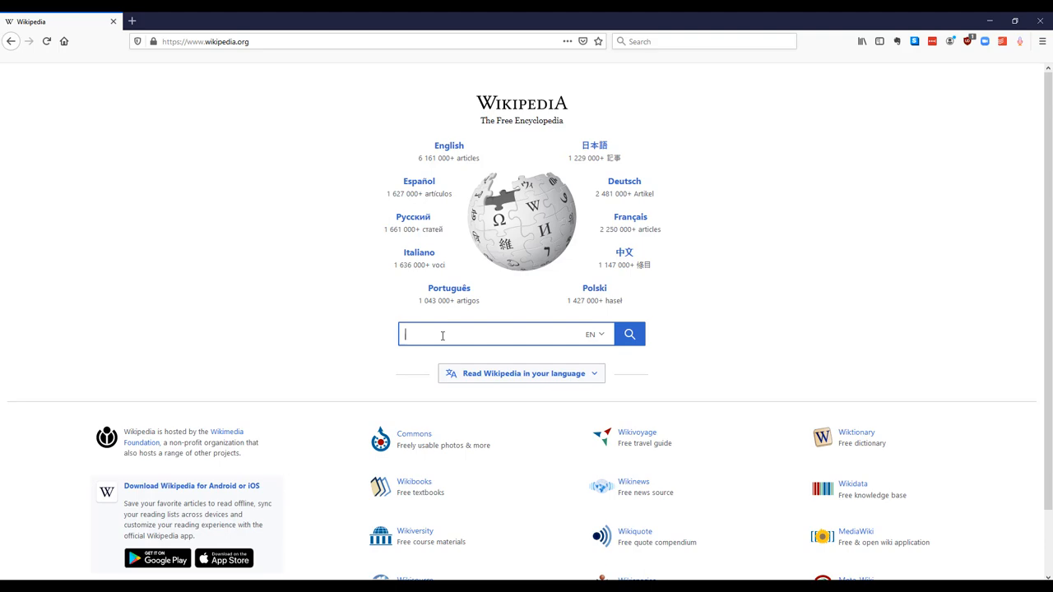
text(Firefox)
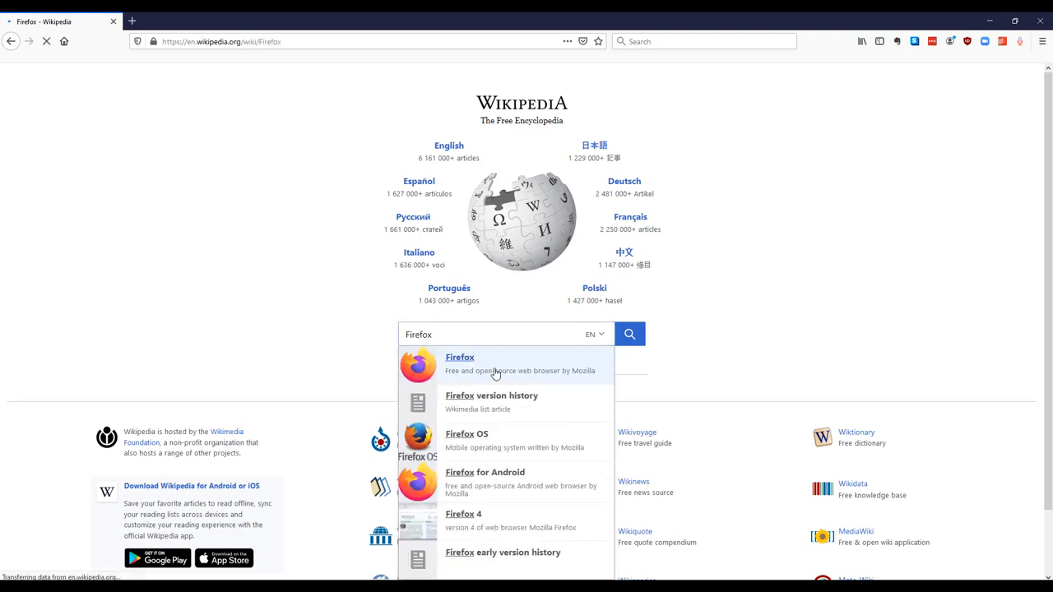
click(460, 357)
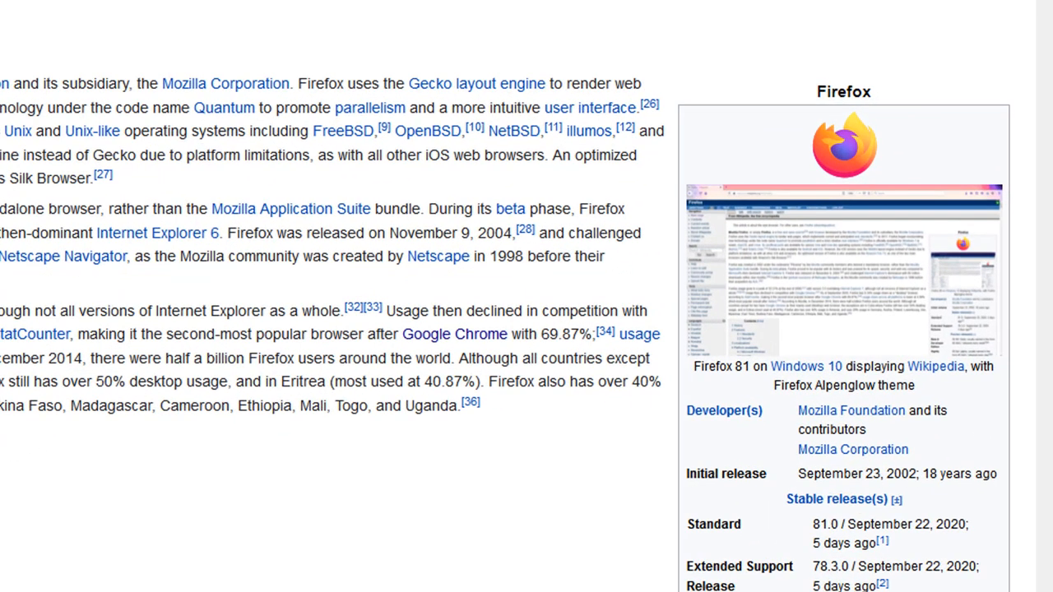
mouse_move(821, 311)
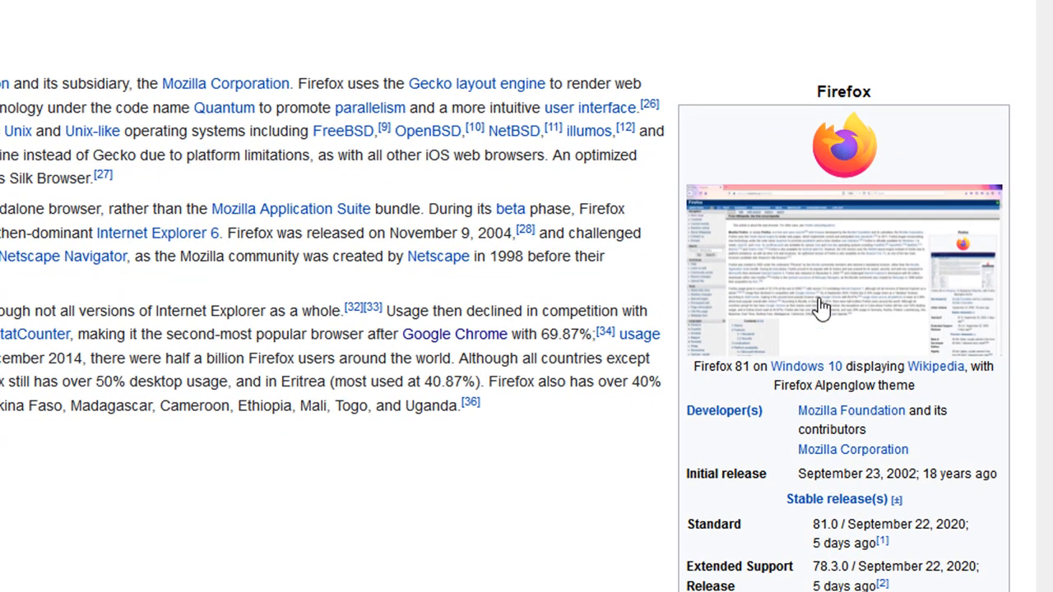
- Scroll the Firefox article down to the infobox's License and official website entries
scroll(down, 3)
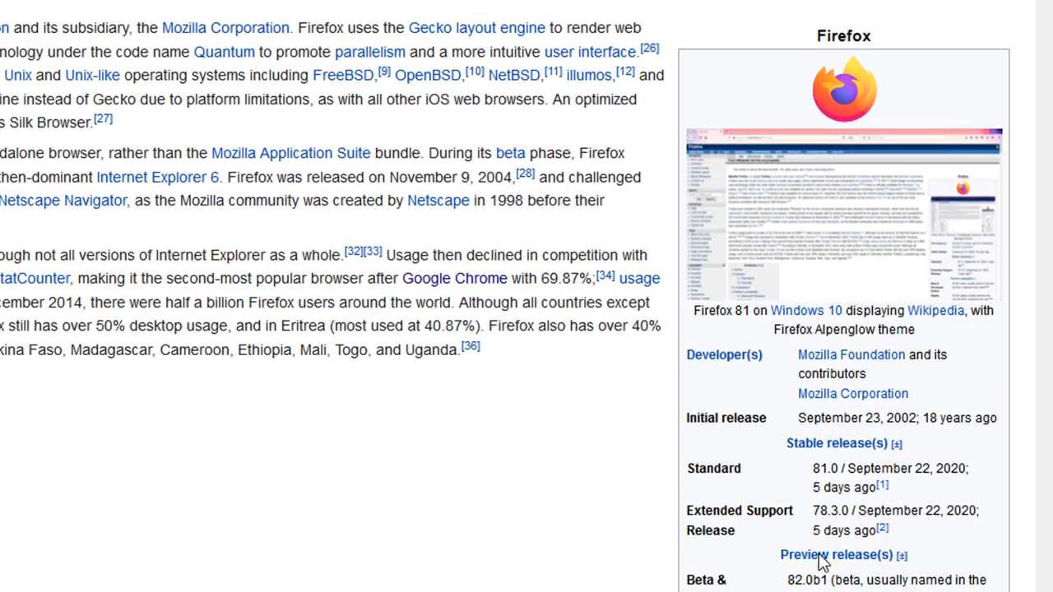
scroll(down, 3)
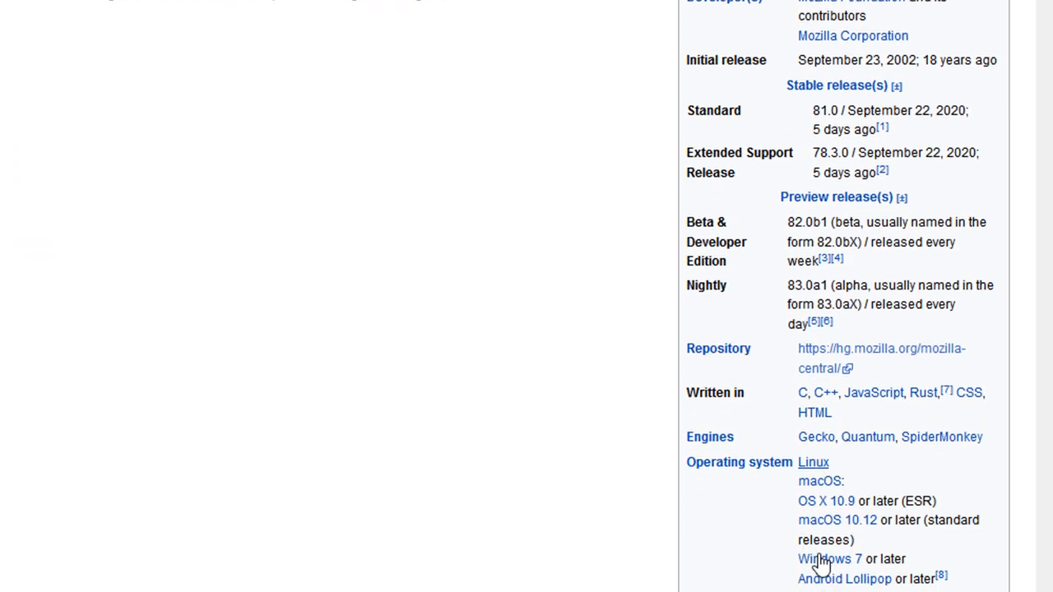
scroll(down, 3)
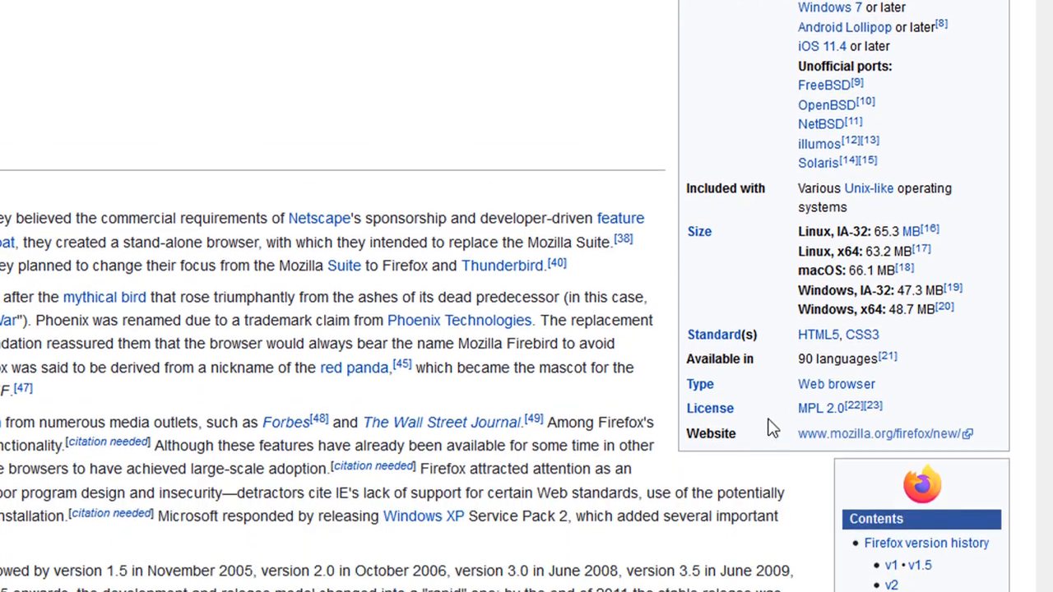
scroll(down, 3)
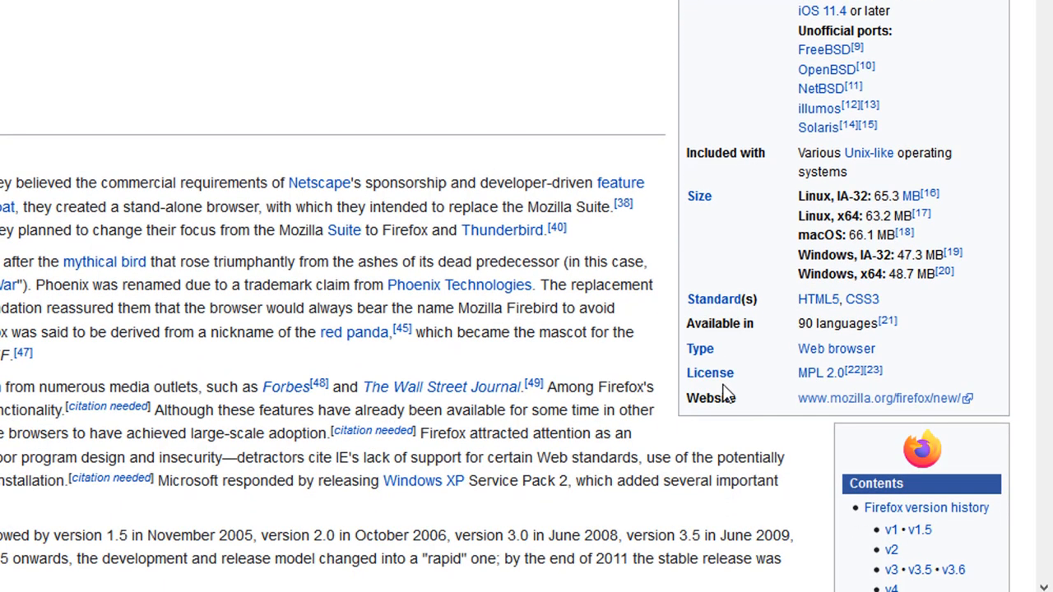
mouse_move(813, 392)
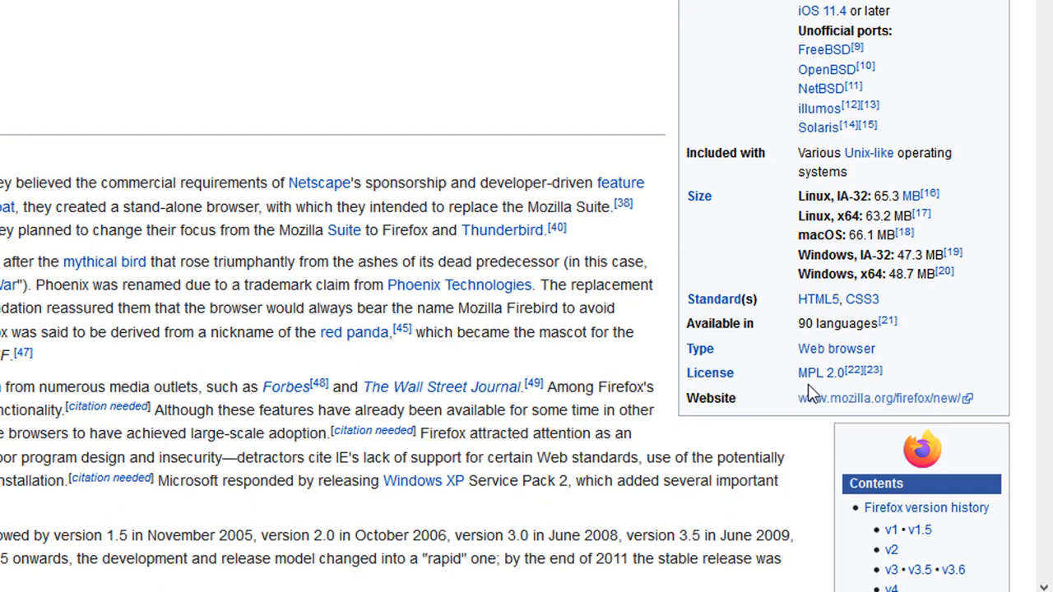
mouse_move(819, 372)
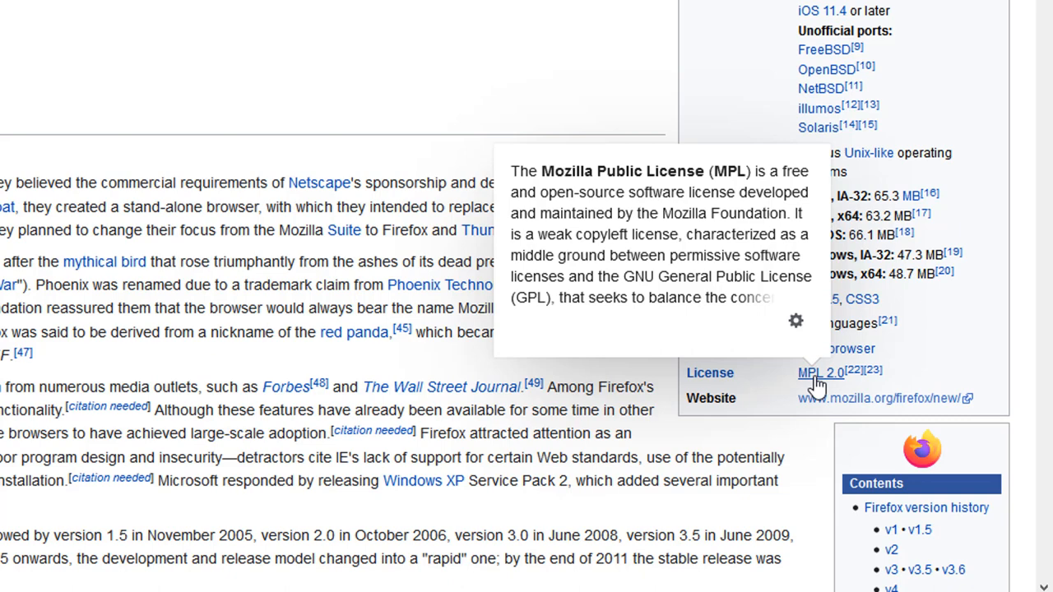
mouse_move(698, 367)
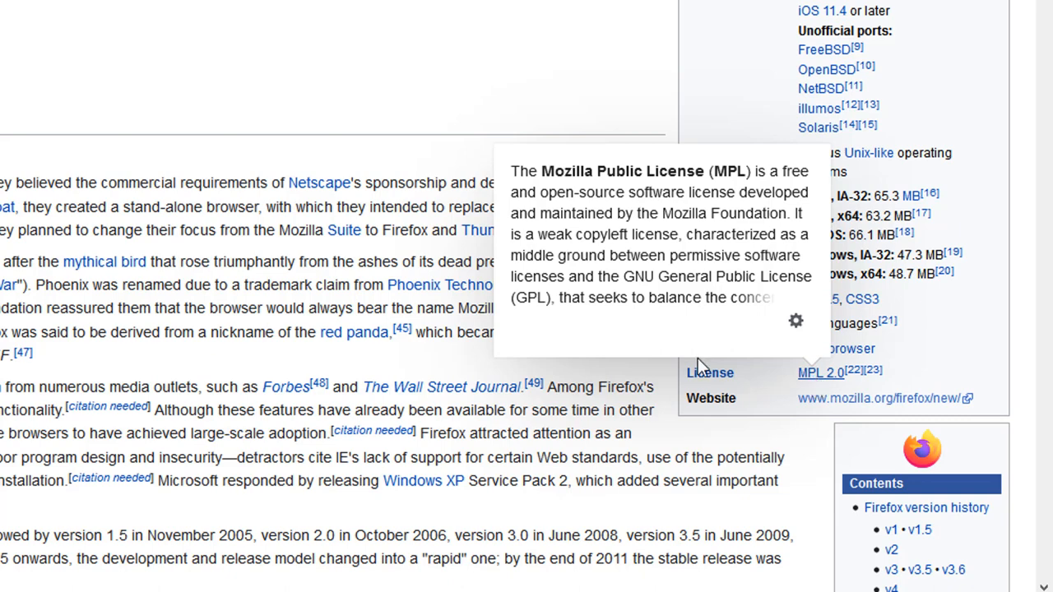